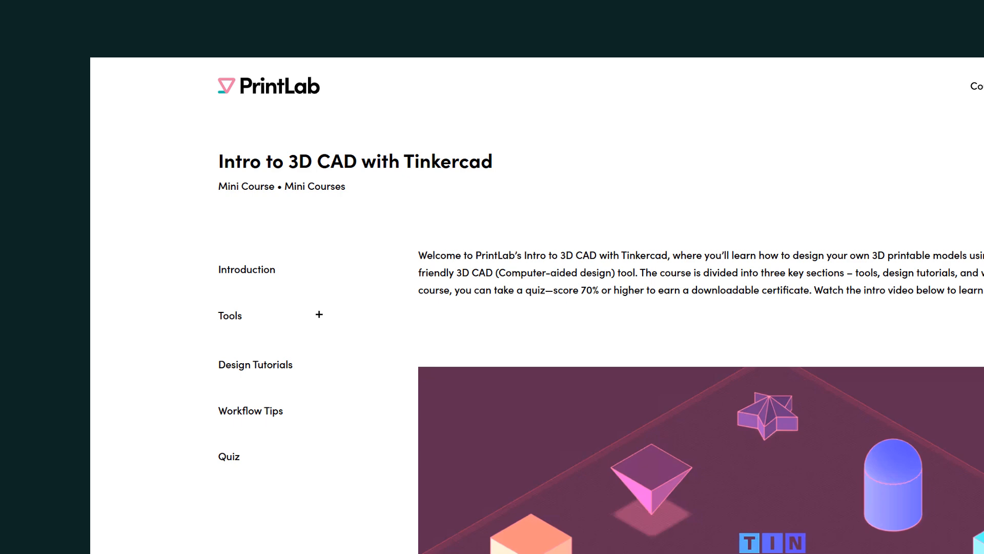
mouse_move(255, 364)
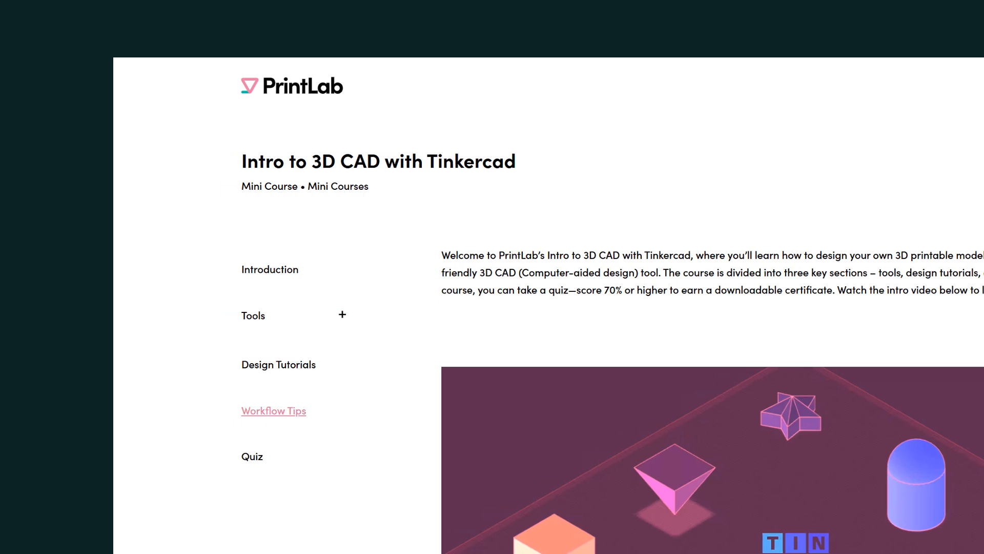
Expand the Tools heading so its numbered Tinkercad lessons appear in the sidebar.
click(342, 314)
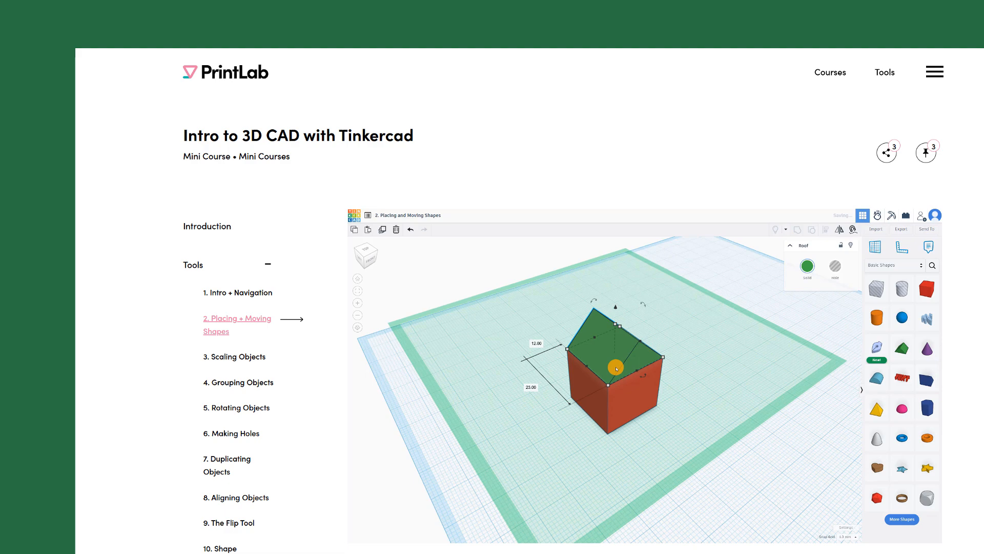
View the Scaling Objects, Grouping Objects, Making Holes and a later lesson's demos.
click(234, 356)
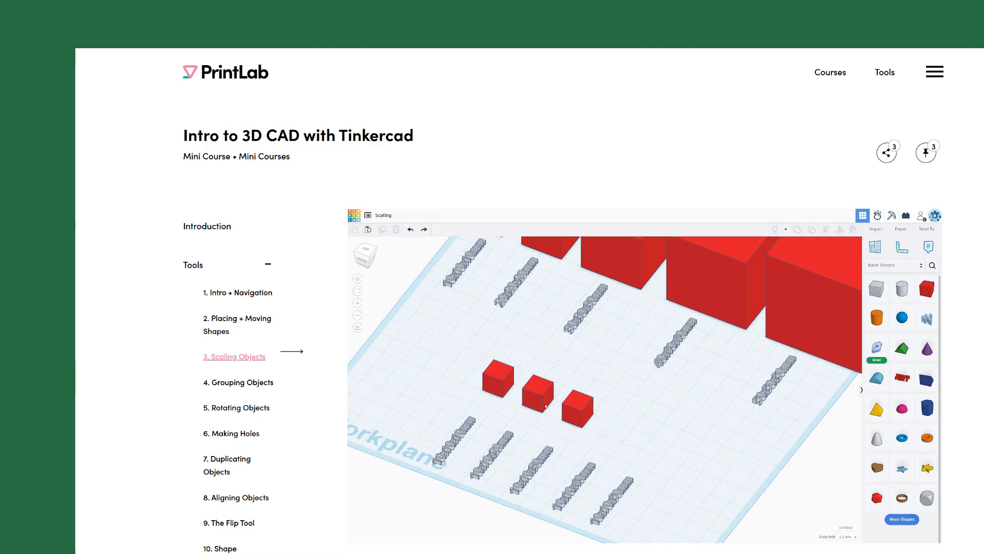
click(537, 395)
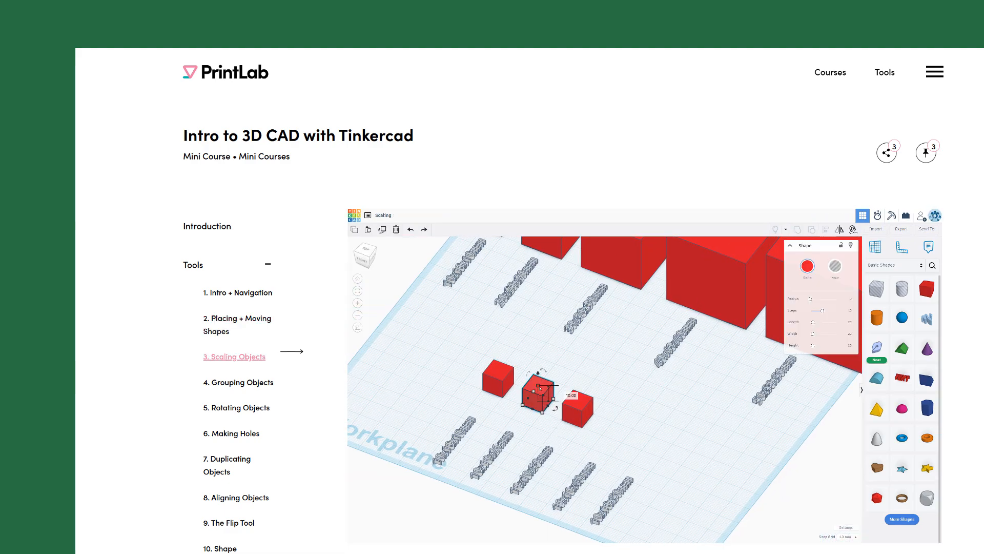
click(238, 381)
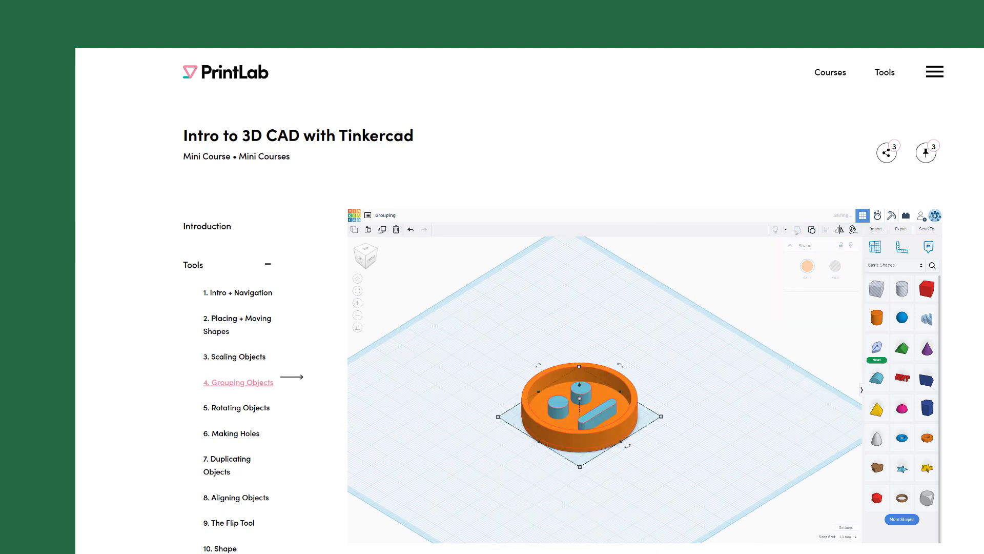
click(231, 433)
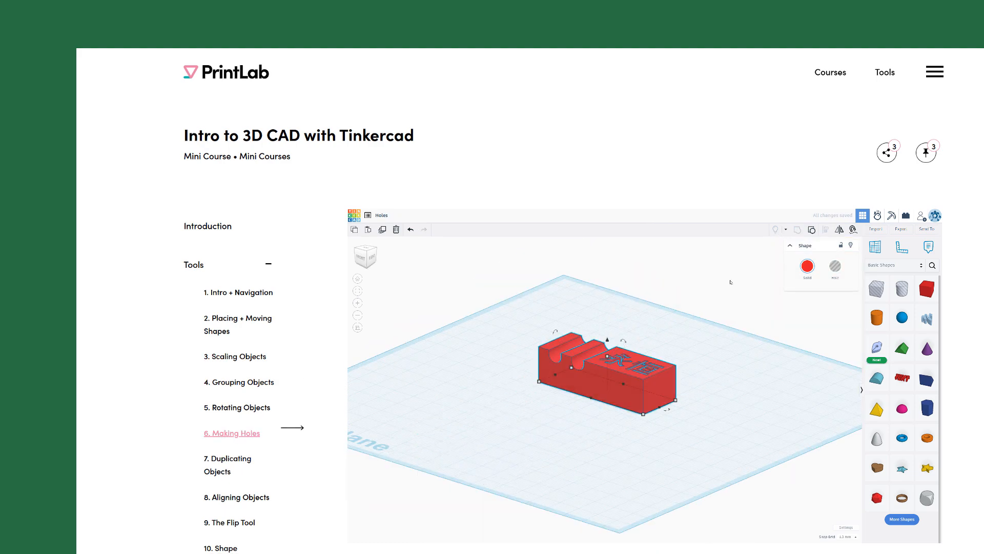
click(237, 497)
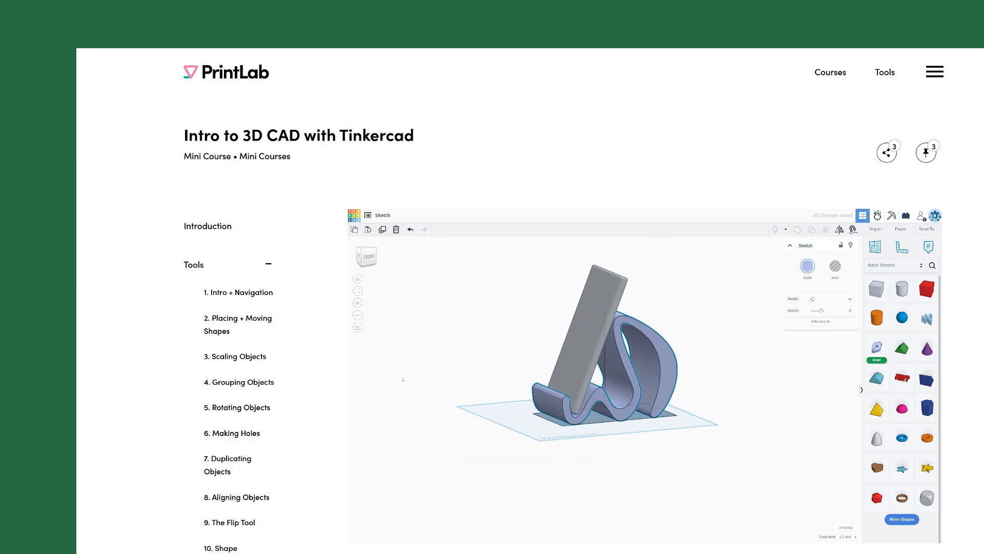
Switch to the Design Tutorials section listing projects like Spinning Top and Emoji Tokens.
click(186, 146)
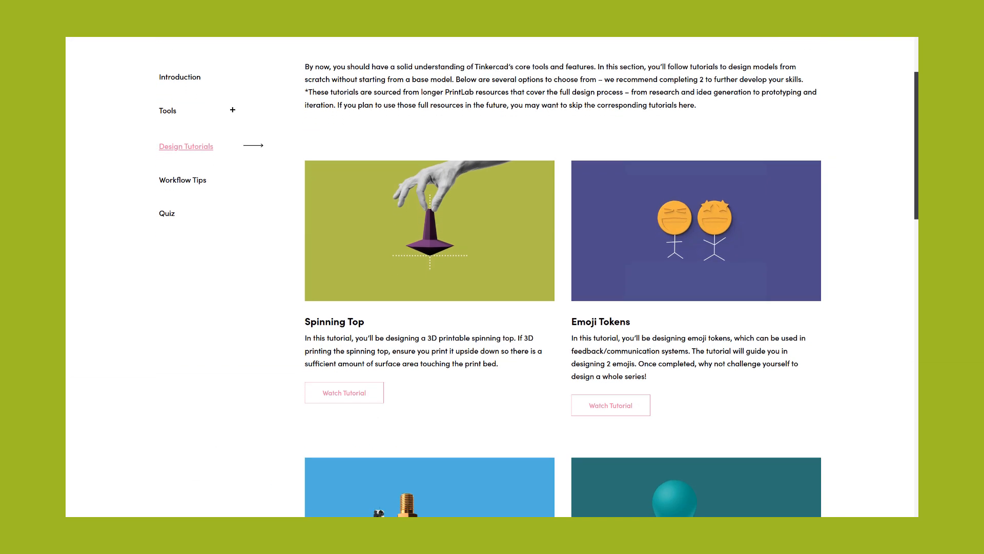
Scroll through the tutorial cards such as Spinning Top and Emoji Tokens.
scroll(down, 3)
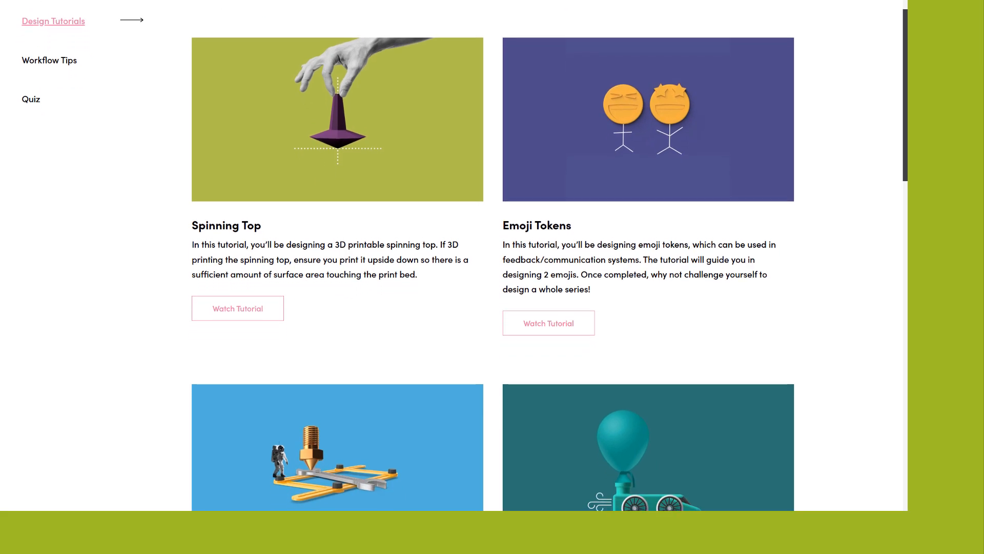
scroll(down, 3)
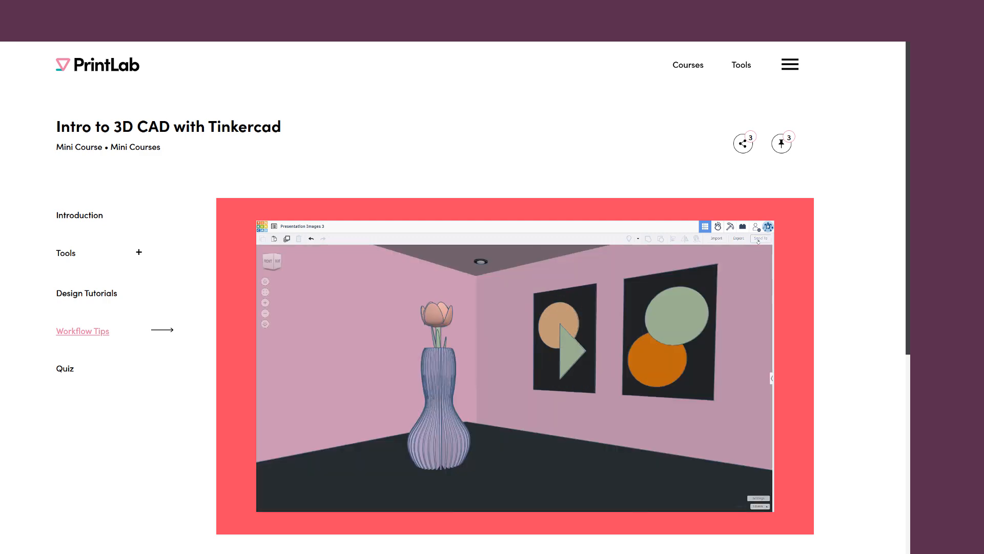
Show the Quiz section with its name field and multiple-choice questions.
click(64, 368)
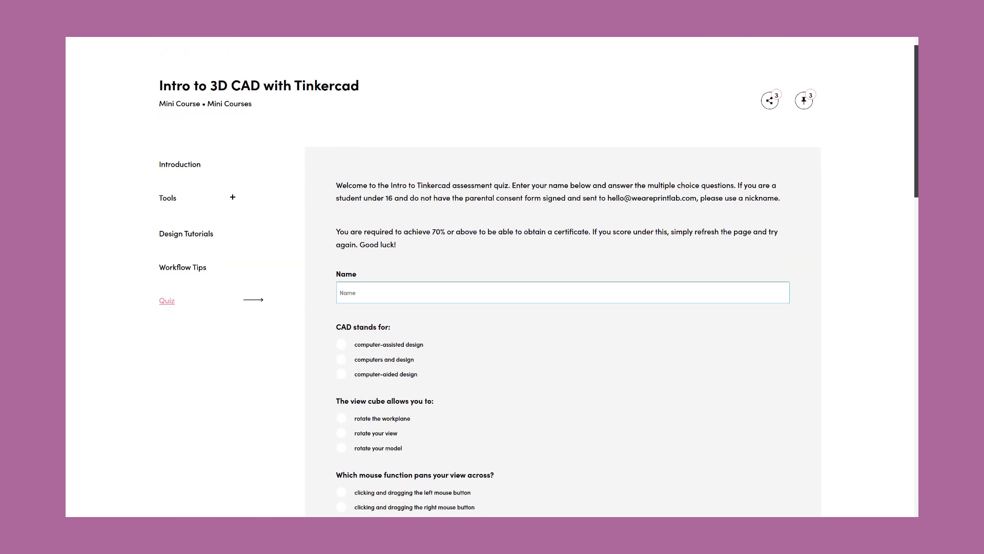
scroll(up, 3)
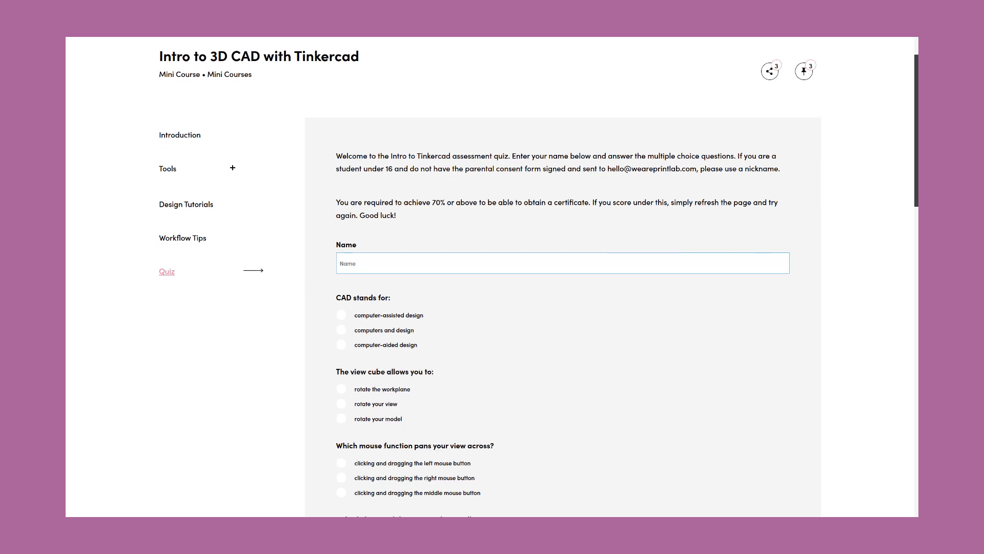